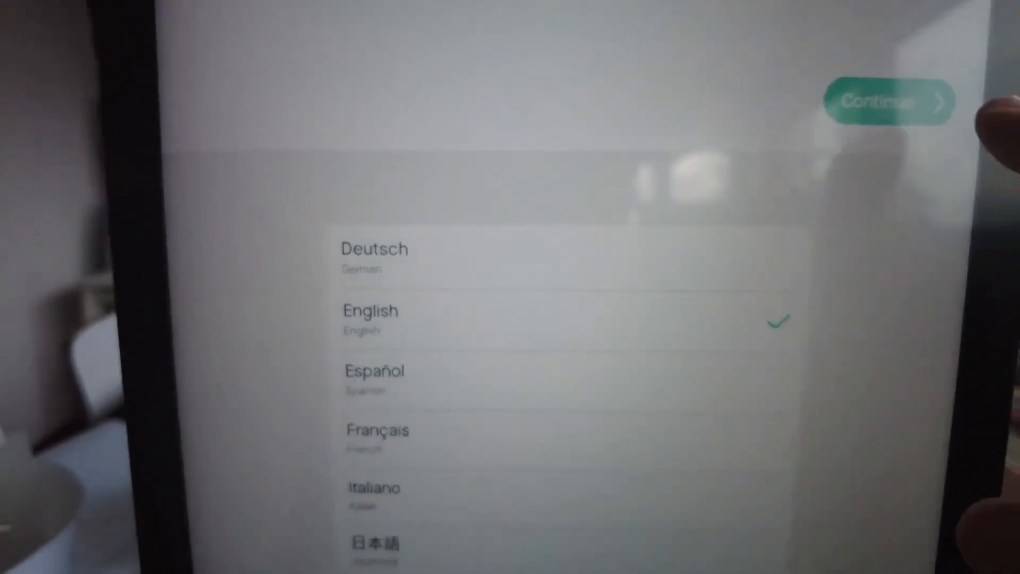
# - Keep English as the language and the ORBI68 Wi-Fi network, reaching the Update available screen
pyautogui.click(885, 102)
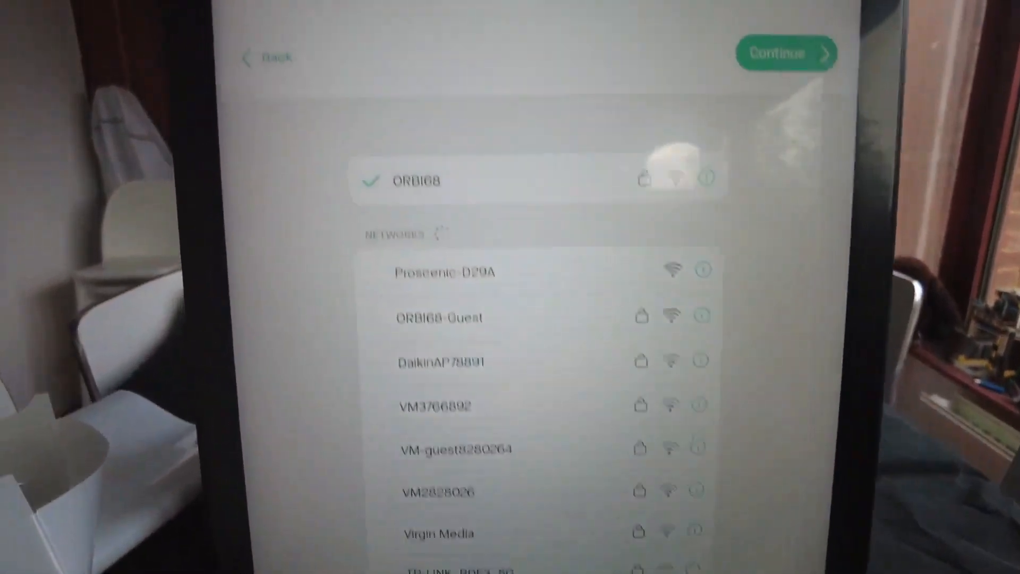
pyautogui.click(784, 53)
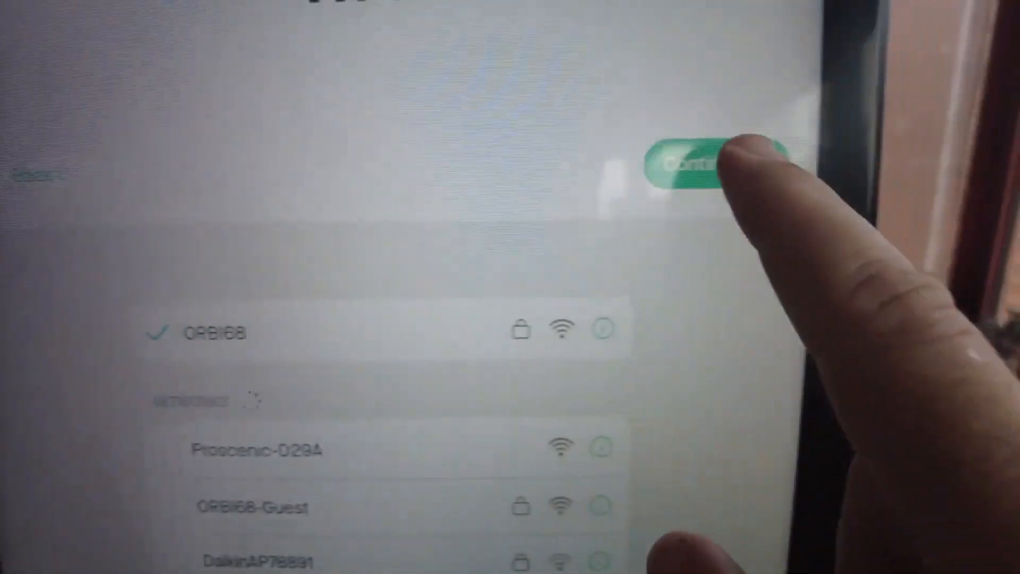
pyautogui.click(696, 162)
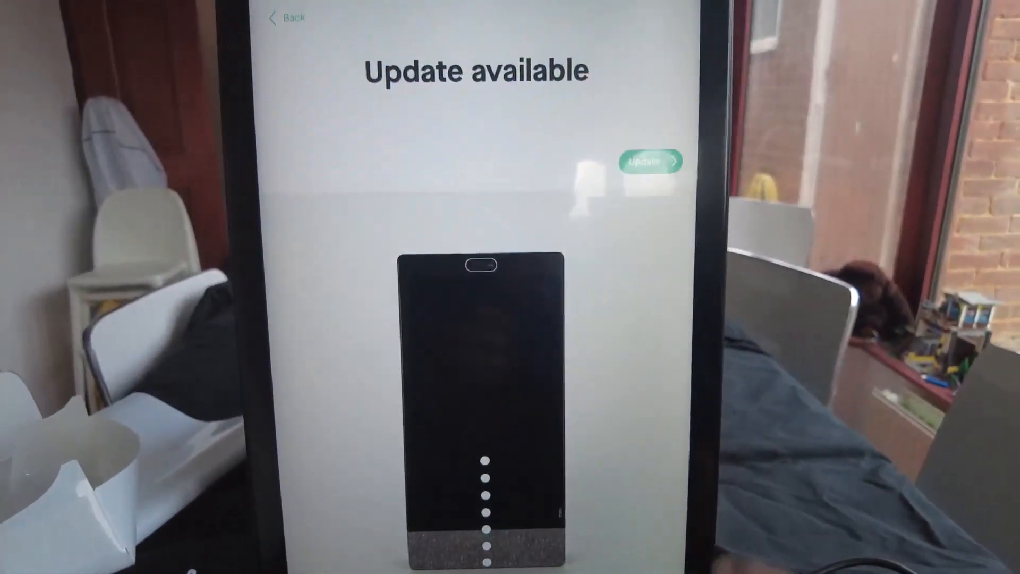
# - Install the available software update and arrive at Analytics and improvements with sharing on
pyautogui.click(652, 160)
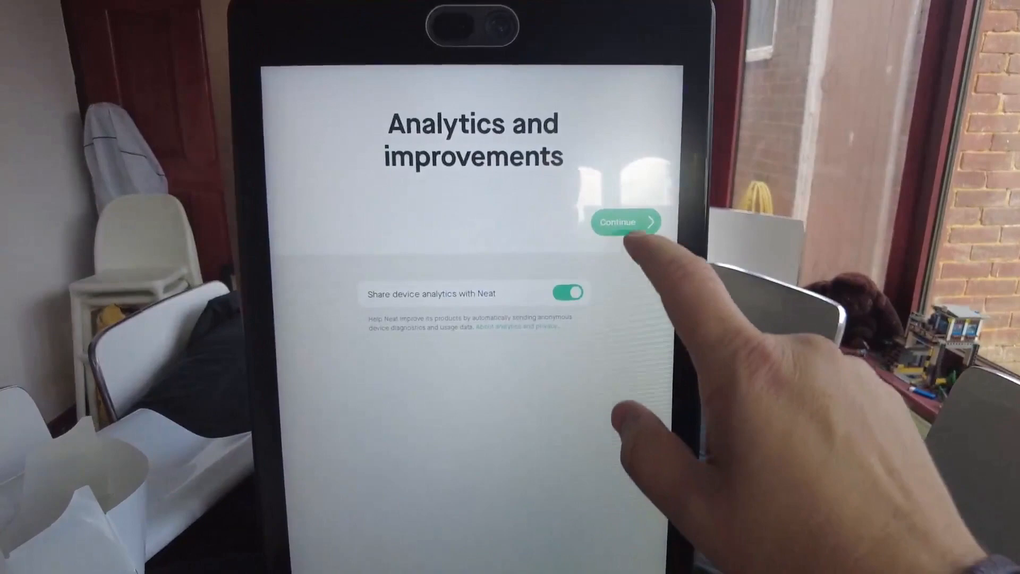
# - Accept analytics, confirm the camera preview, limit framing depth to about 3 ft, and choose Microsoft Teams
pyautogui.click(625, 221)
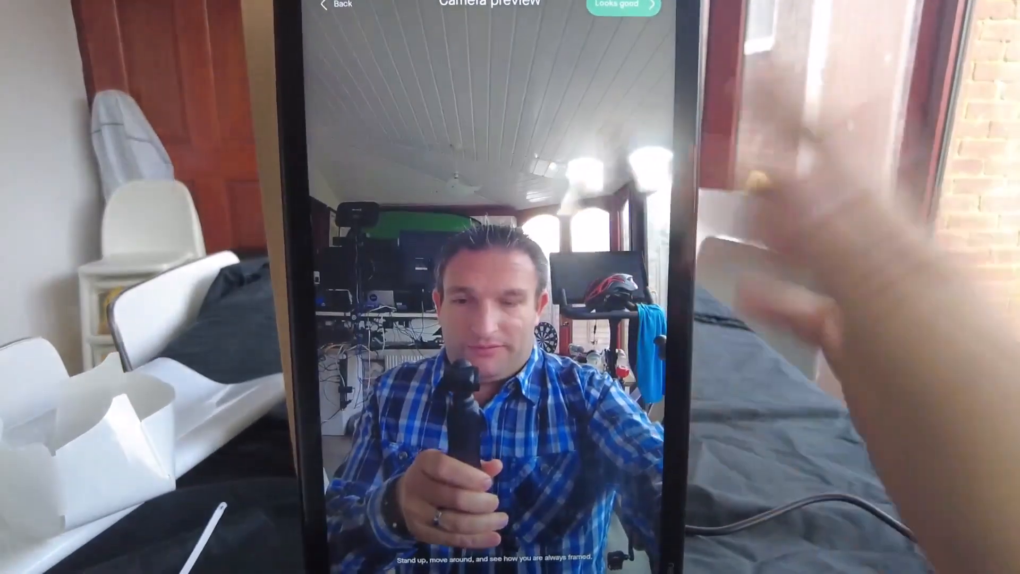
pyautogui.click(623, 4)
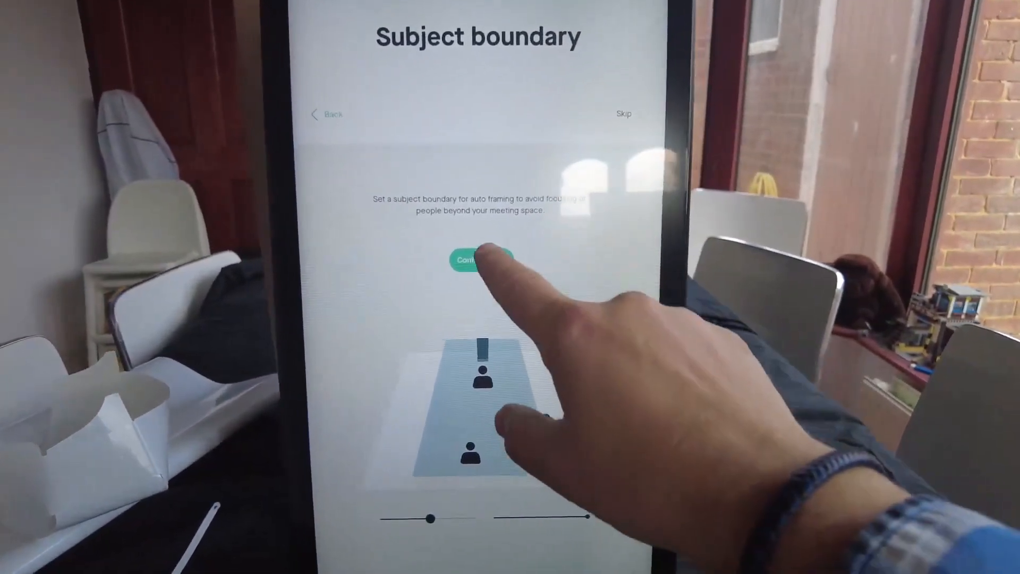
pyautogui.click(481, 260)
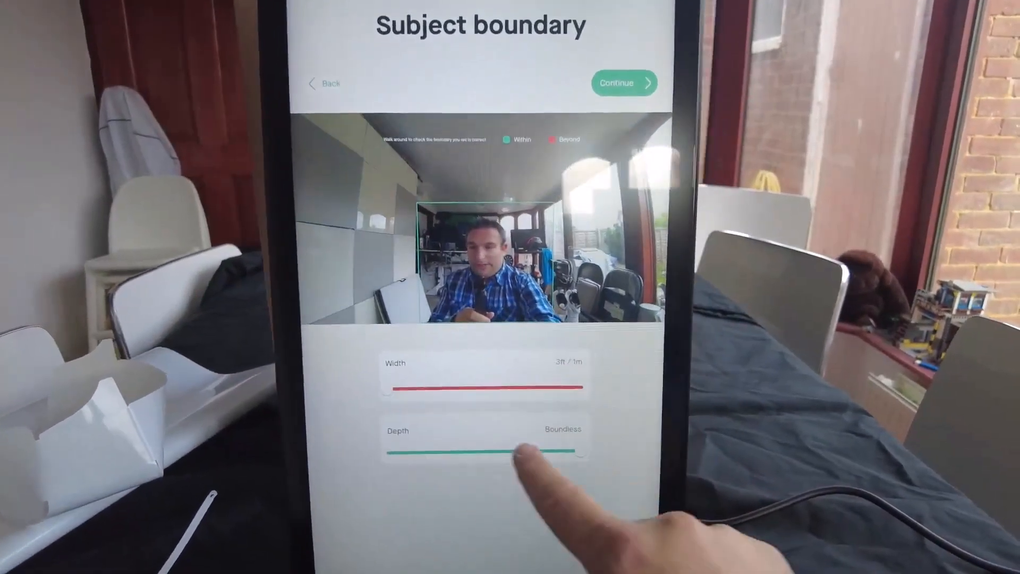
pyautogui.moveTo(579, 448); pyautogui.dragTo(390, 469)
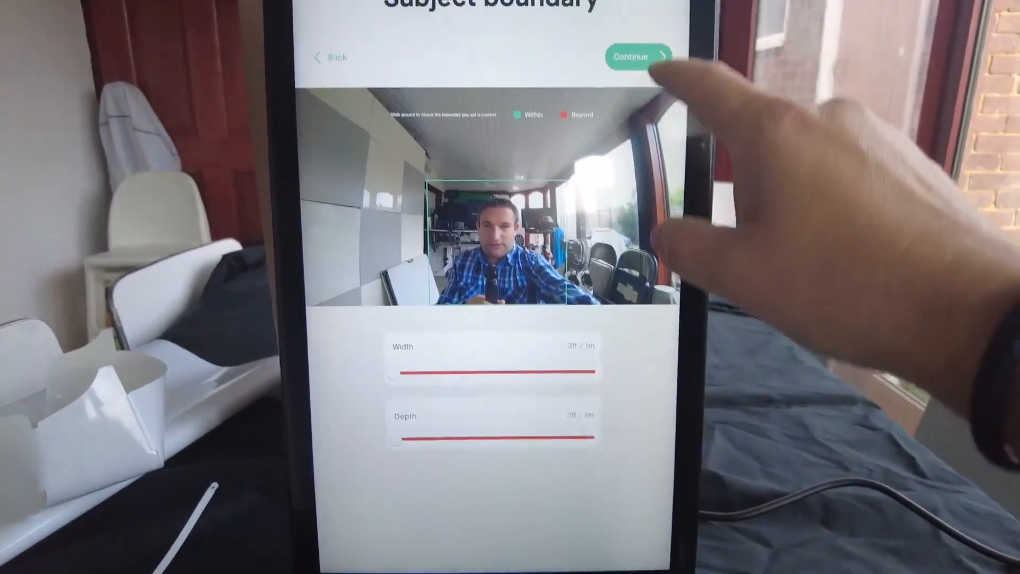
pyautogui.click(636, 56)
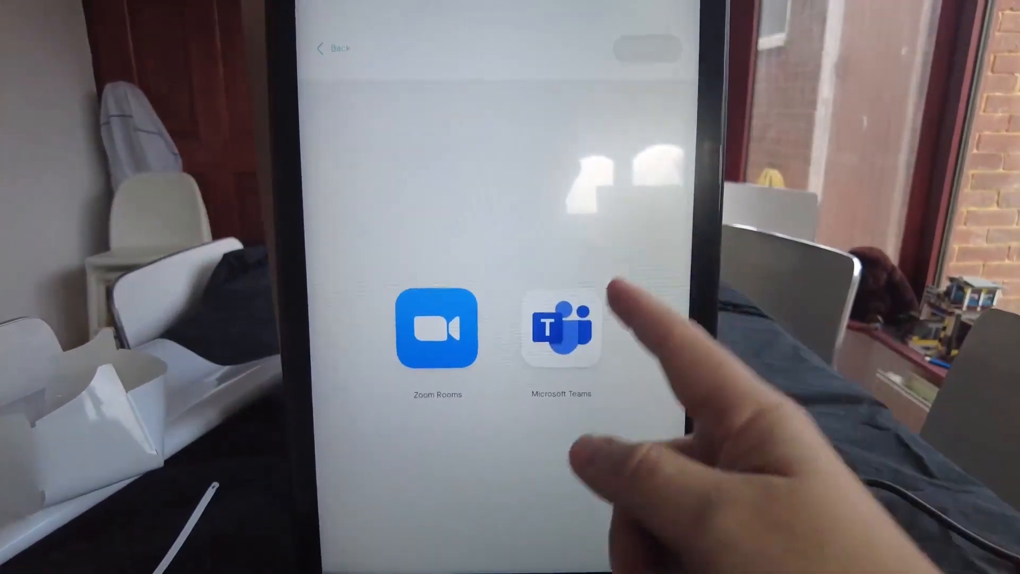
pyautogui.click(555, 320)
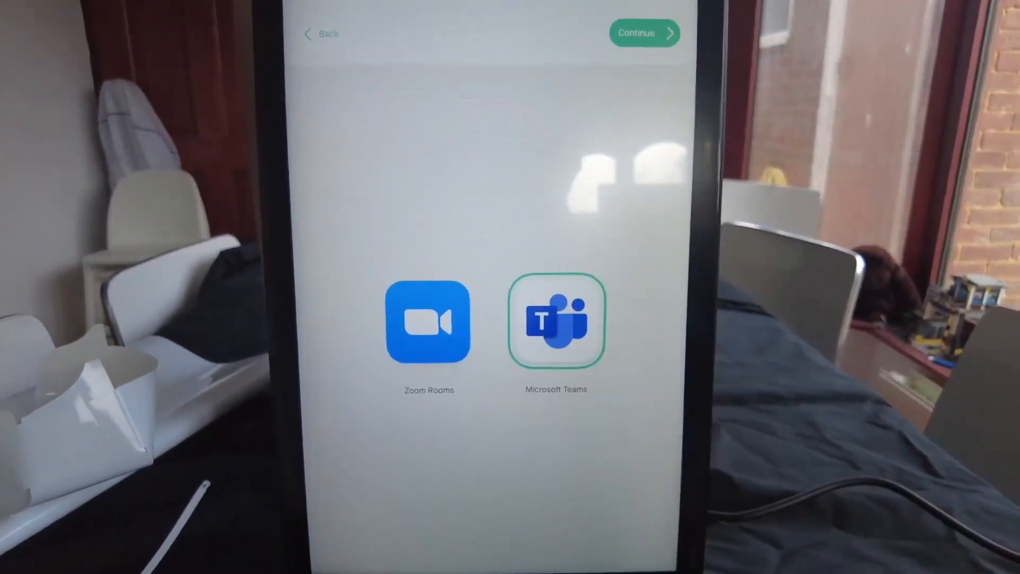
# - Confirm the platform choice and launch Microsoft Teams to reach the device sign-in code screen
pyautogui.click(644, 33)
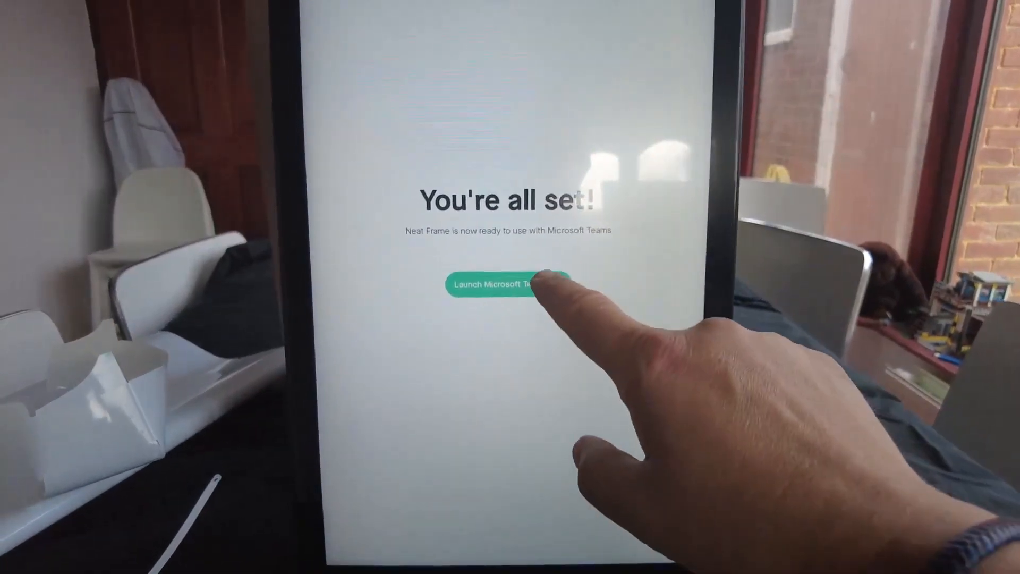
pyautogui.click(501, 284)
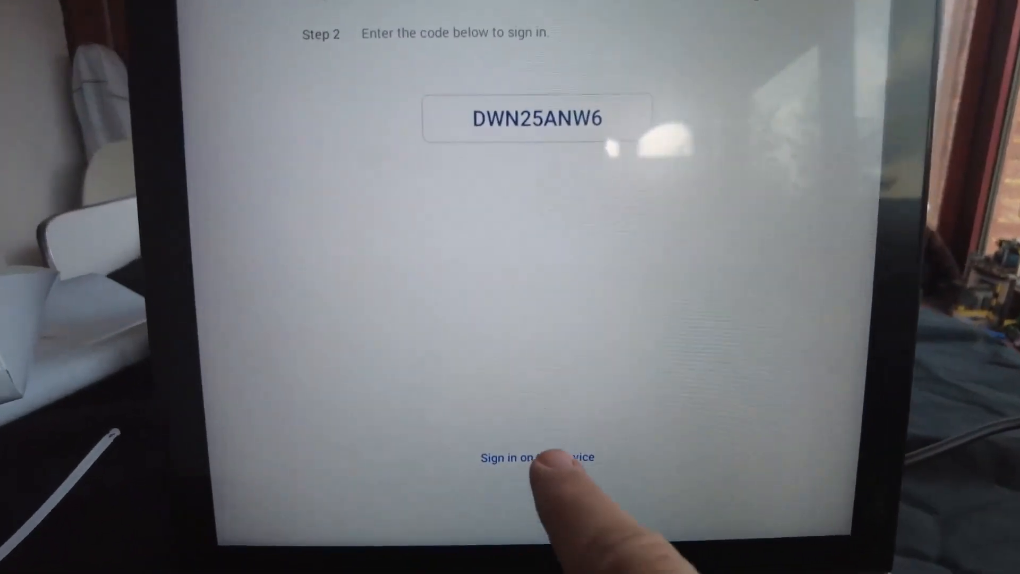
# - Sign in on this device with the work account and password, then begin the first-run setup
pyautogui.click(534, 457)
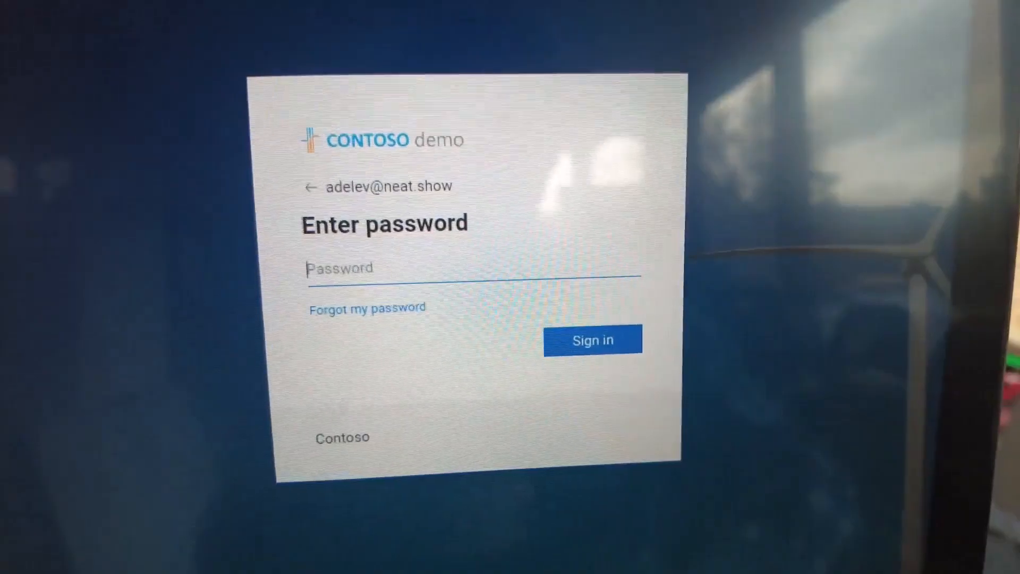
pyautogui.click(592, 339)
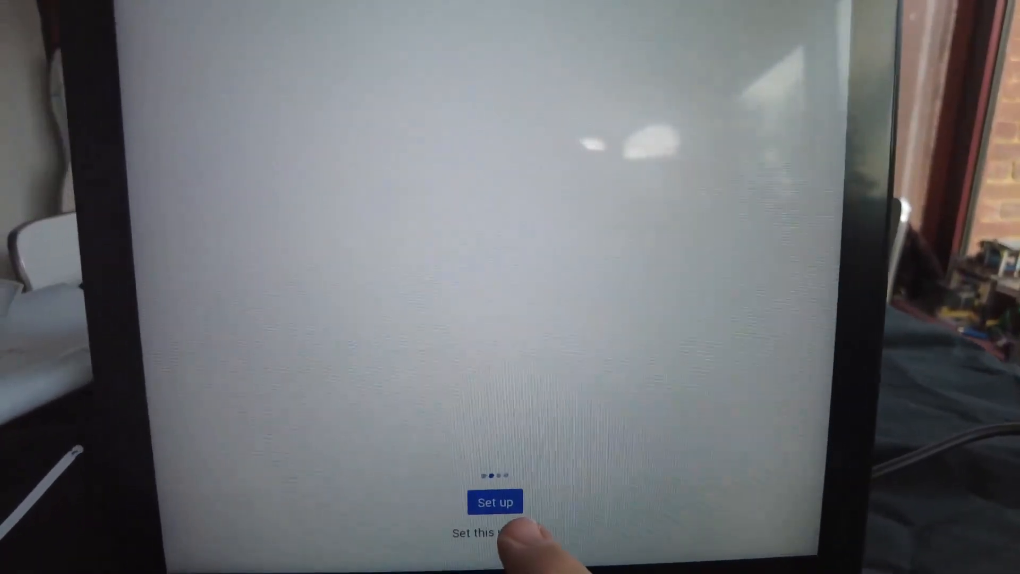
pyautogui.click(496, 502)
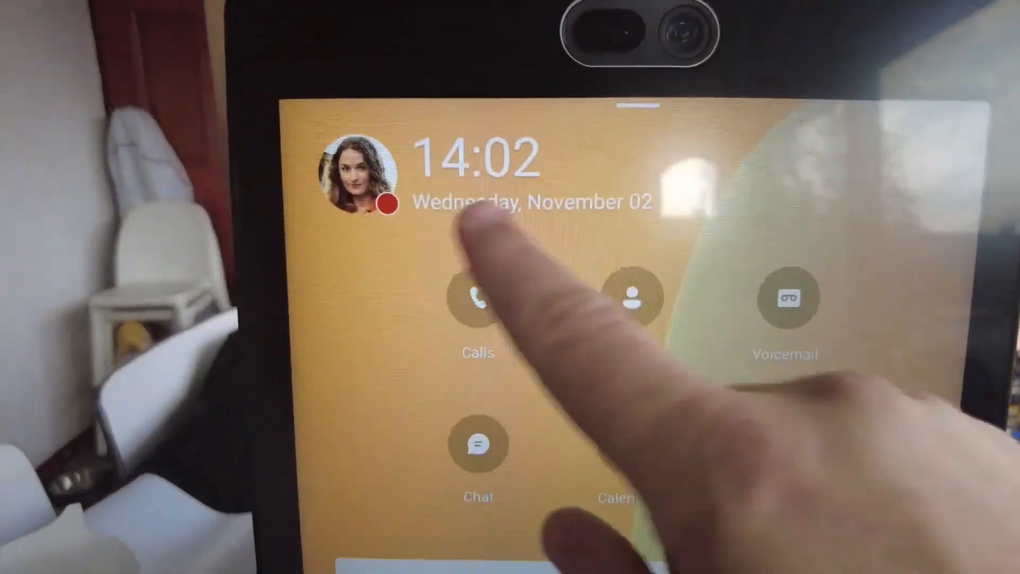
pyautogui.click(477, 298)
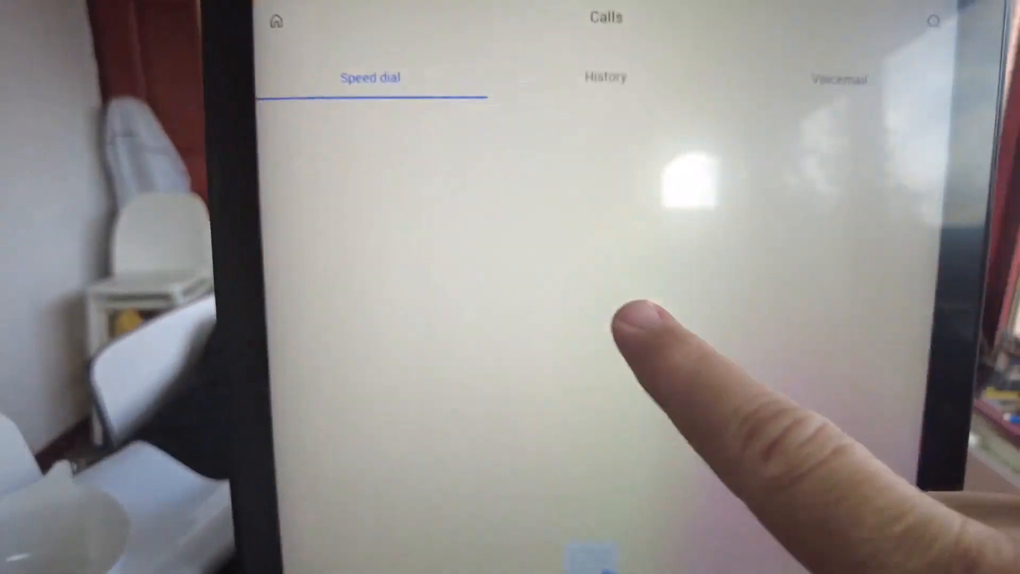
pyautogui.click(604, 77)
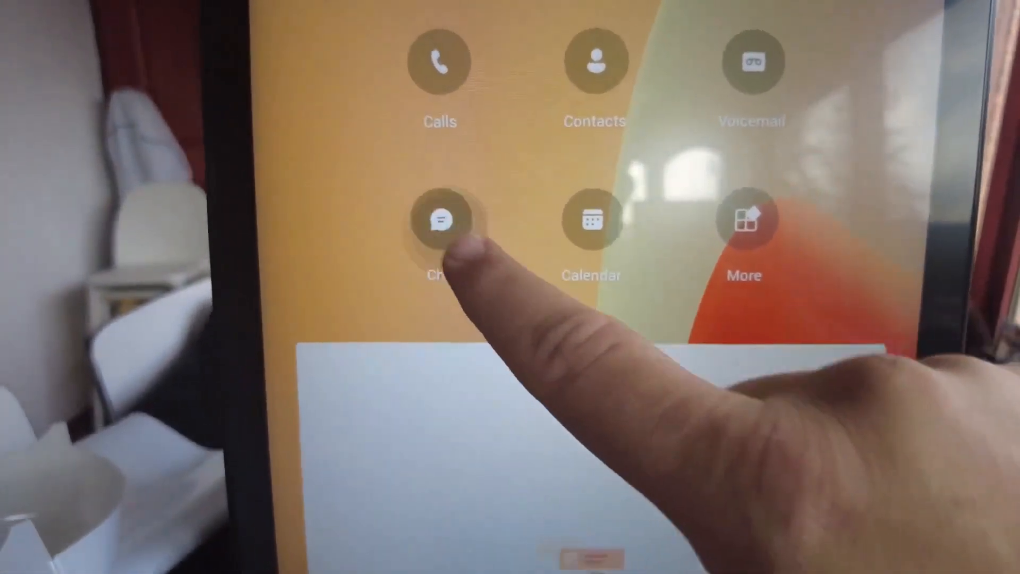
pyautogui.click(440, 220)
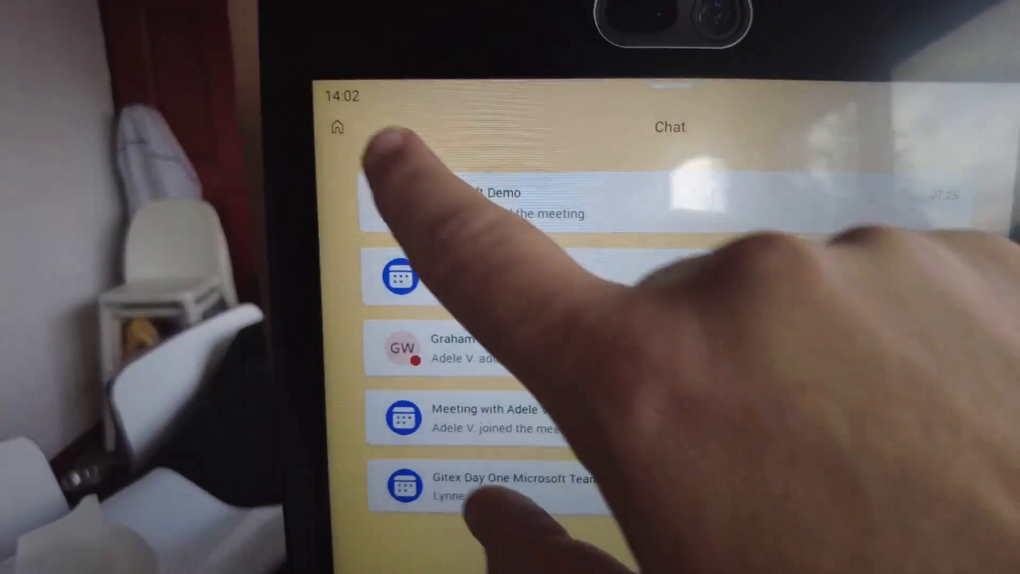
pyautogui.click(337, 126)
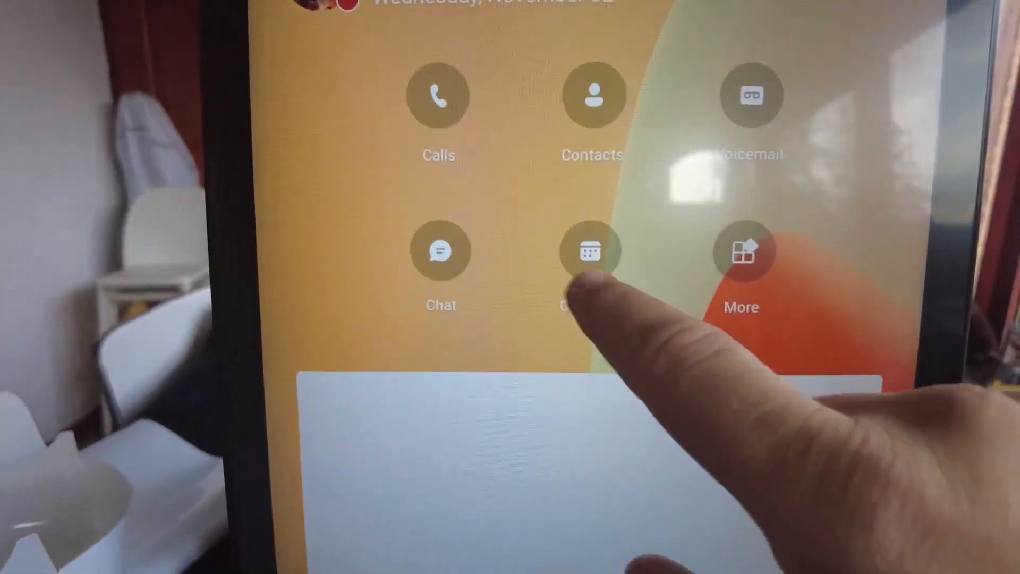
pyautogui.click(591, 251)
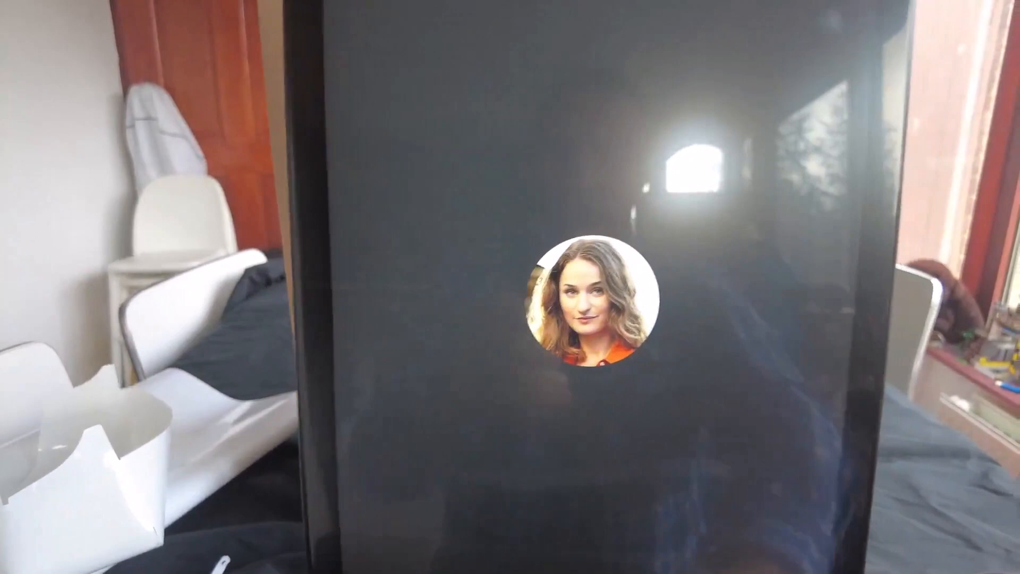
# - Wake the display and open the settings list from the home screen showing the Project X Sync meeting
pyautogui.click(510, 522)
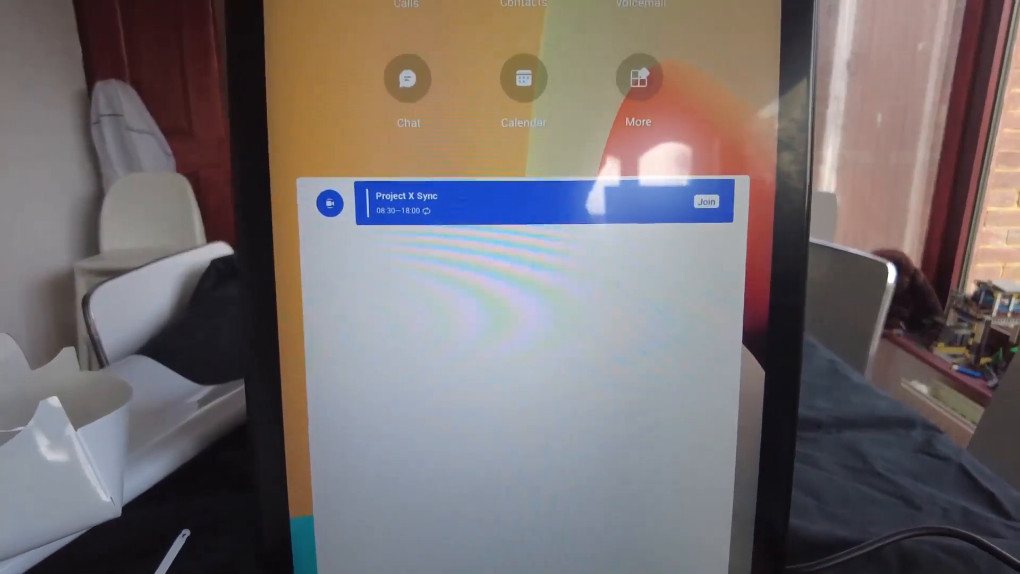
pyautogui.click(638, 77)
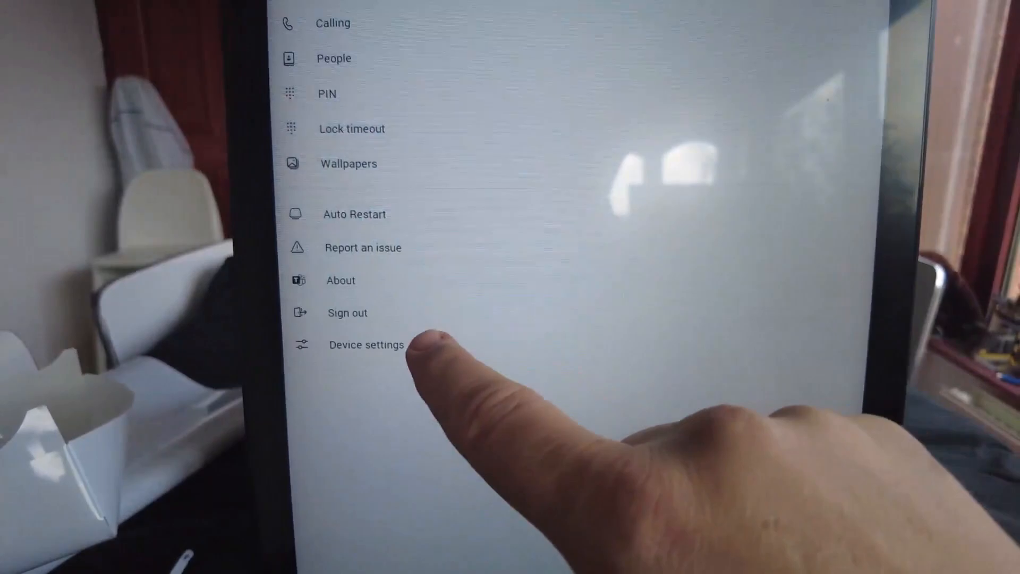
# - Go into Device settings and the System page listing standby, lock screen, remote access and restart
pyautogui.click(365, 344)
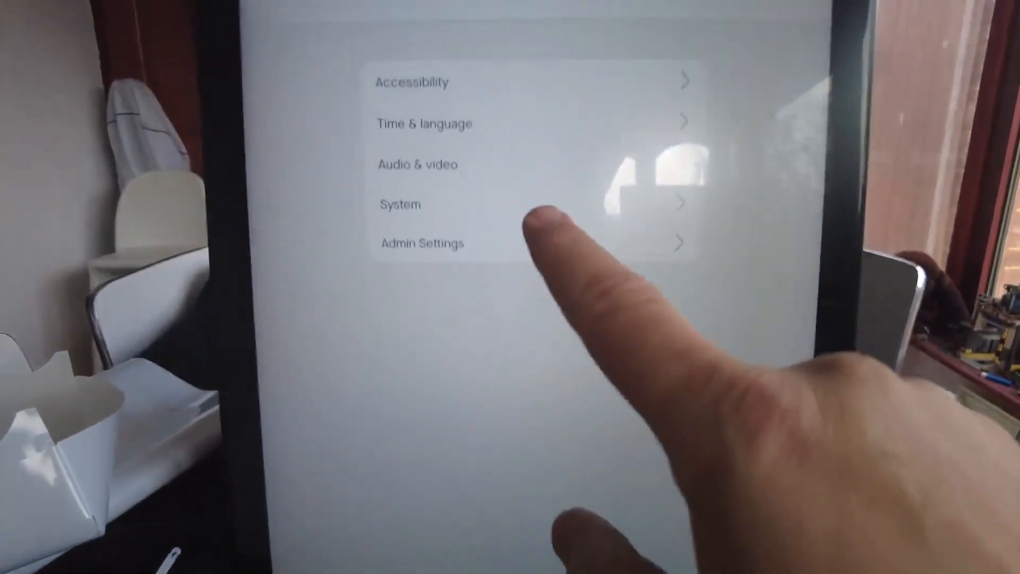
pyautogui.click(400, 204)
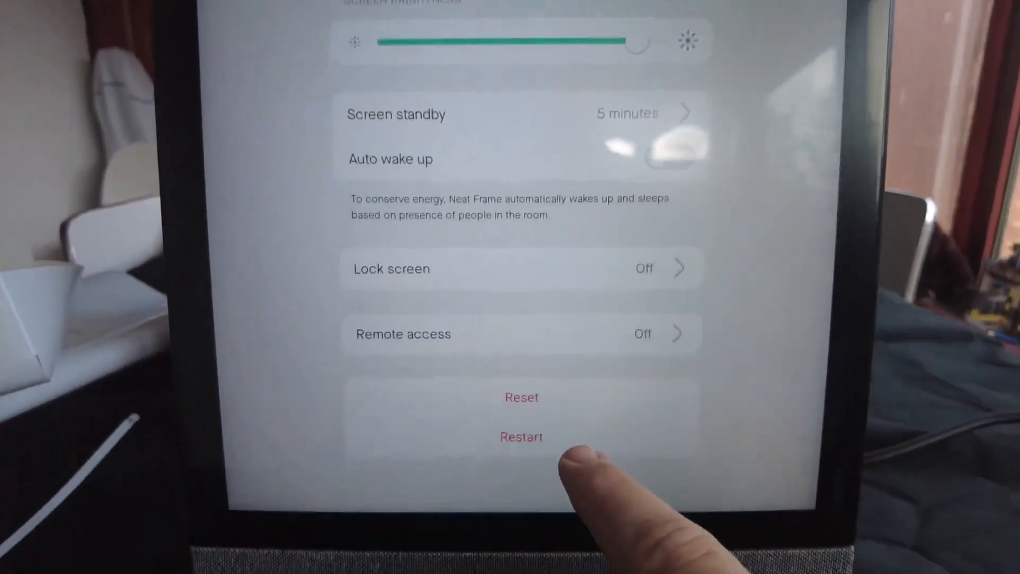